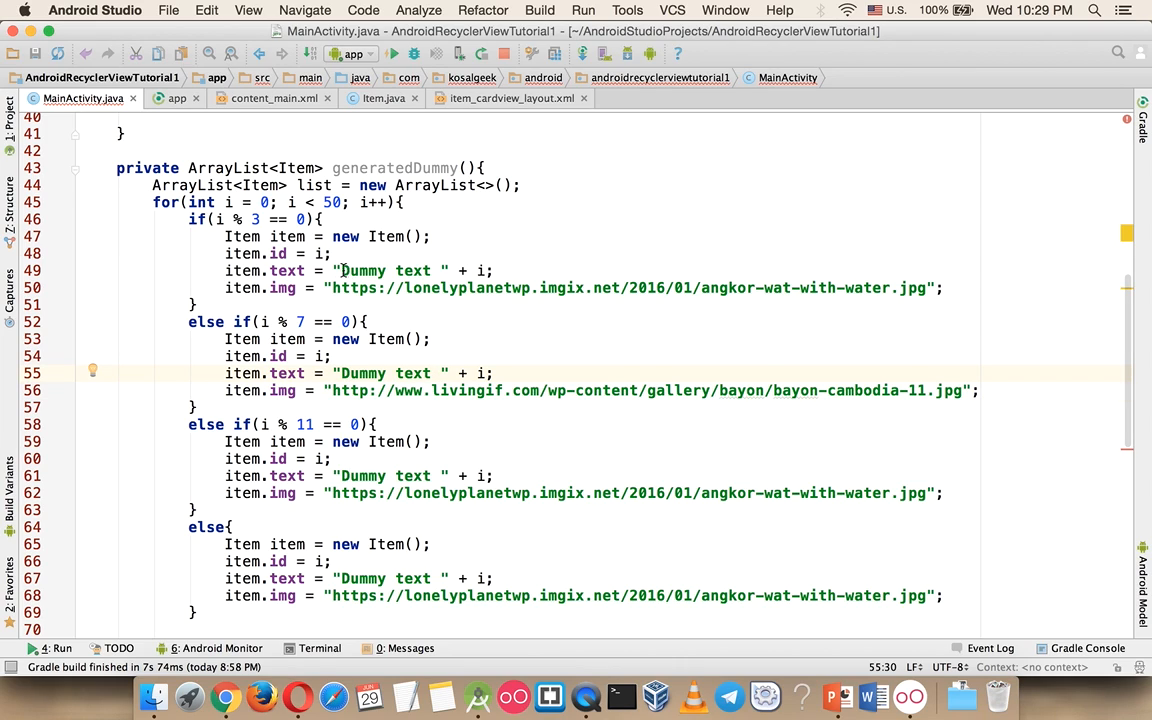
Select the placeholder words "Dummy text" in the first item's text string on line 49
{"action": "double_click", "coordinate": [383, 270]}
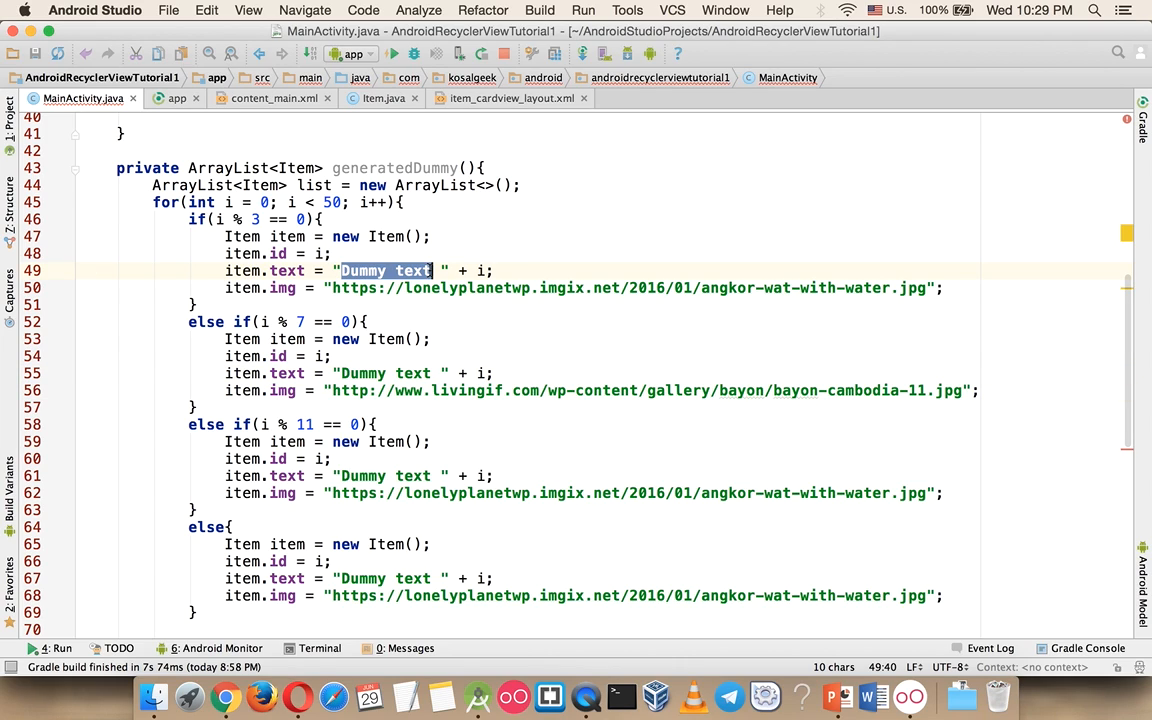